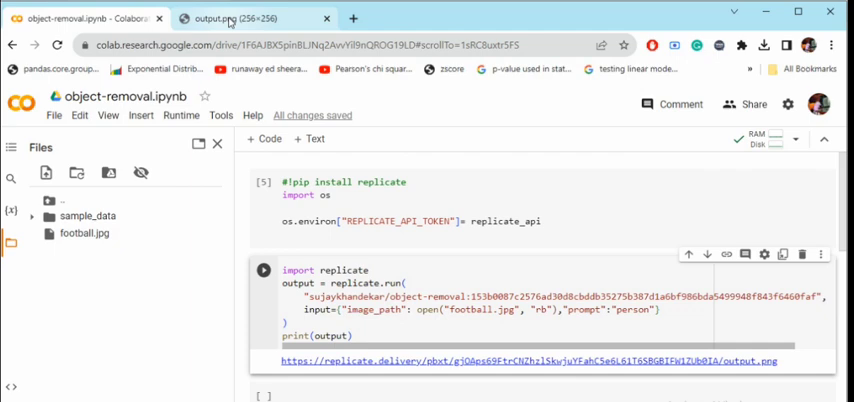
{"action": "left_click", "coordinate": [324, 18]}
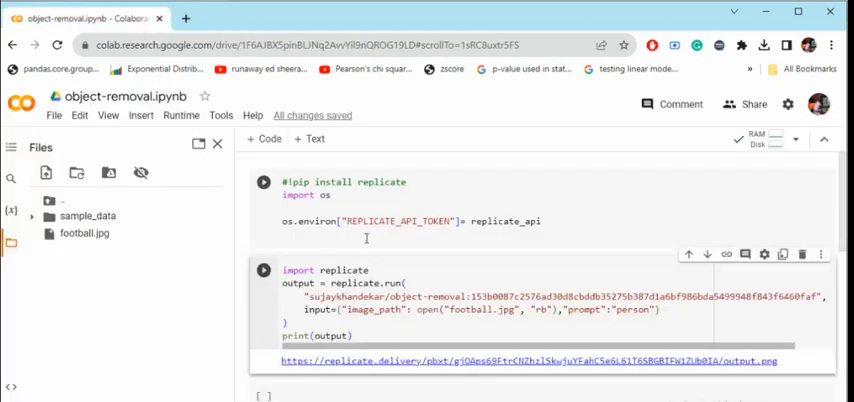